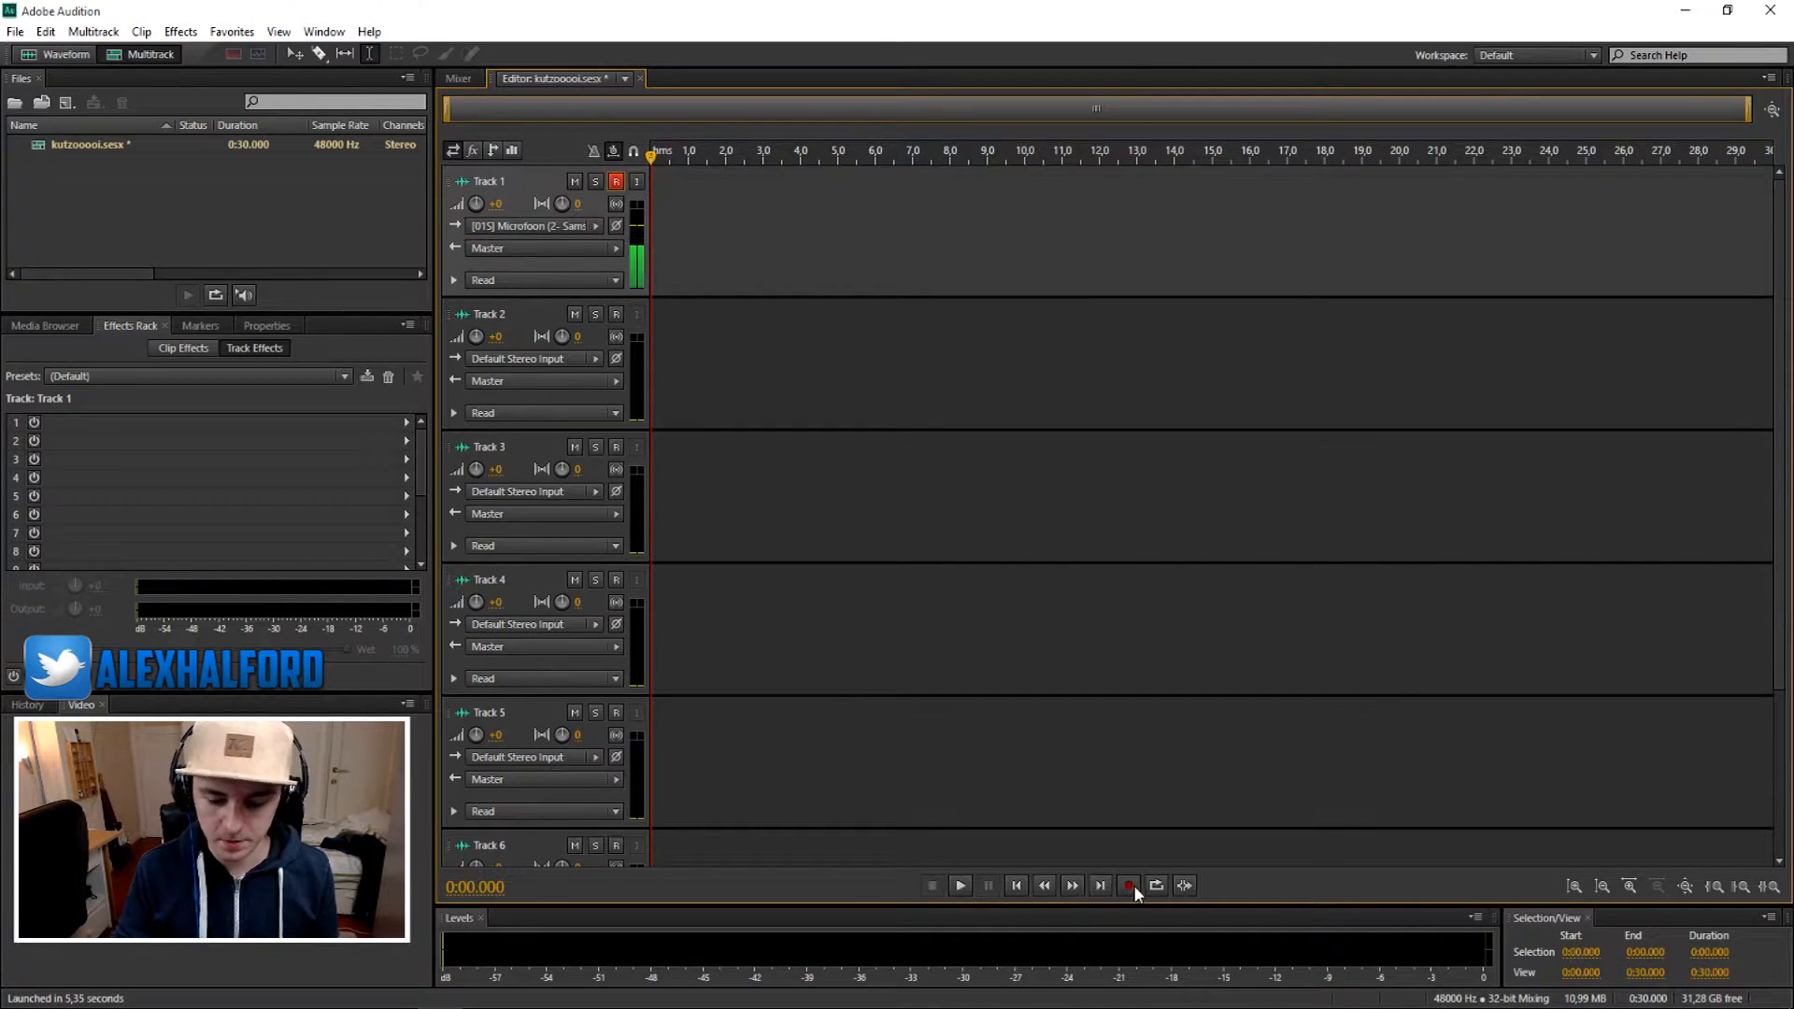
Record a roughly ten-second voice clip onto armed Track 1
click(1128, 885)
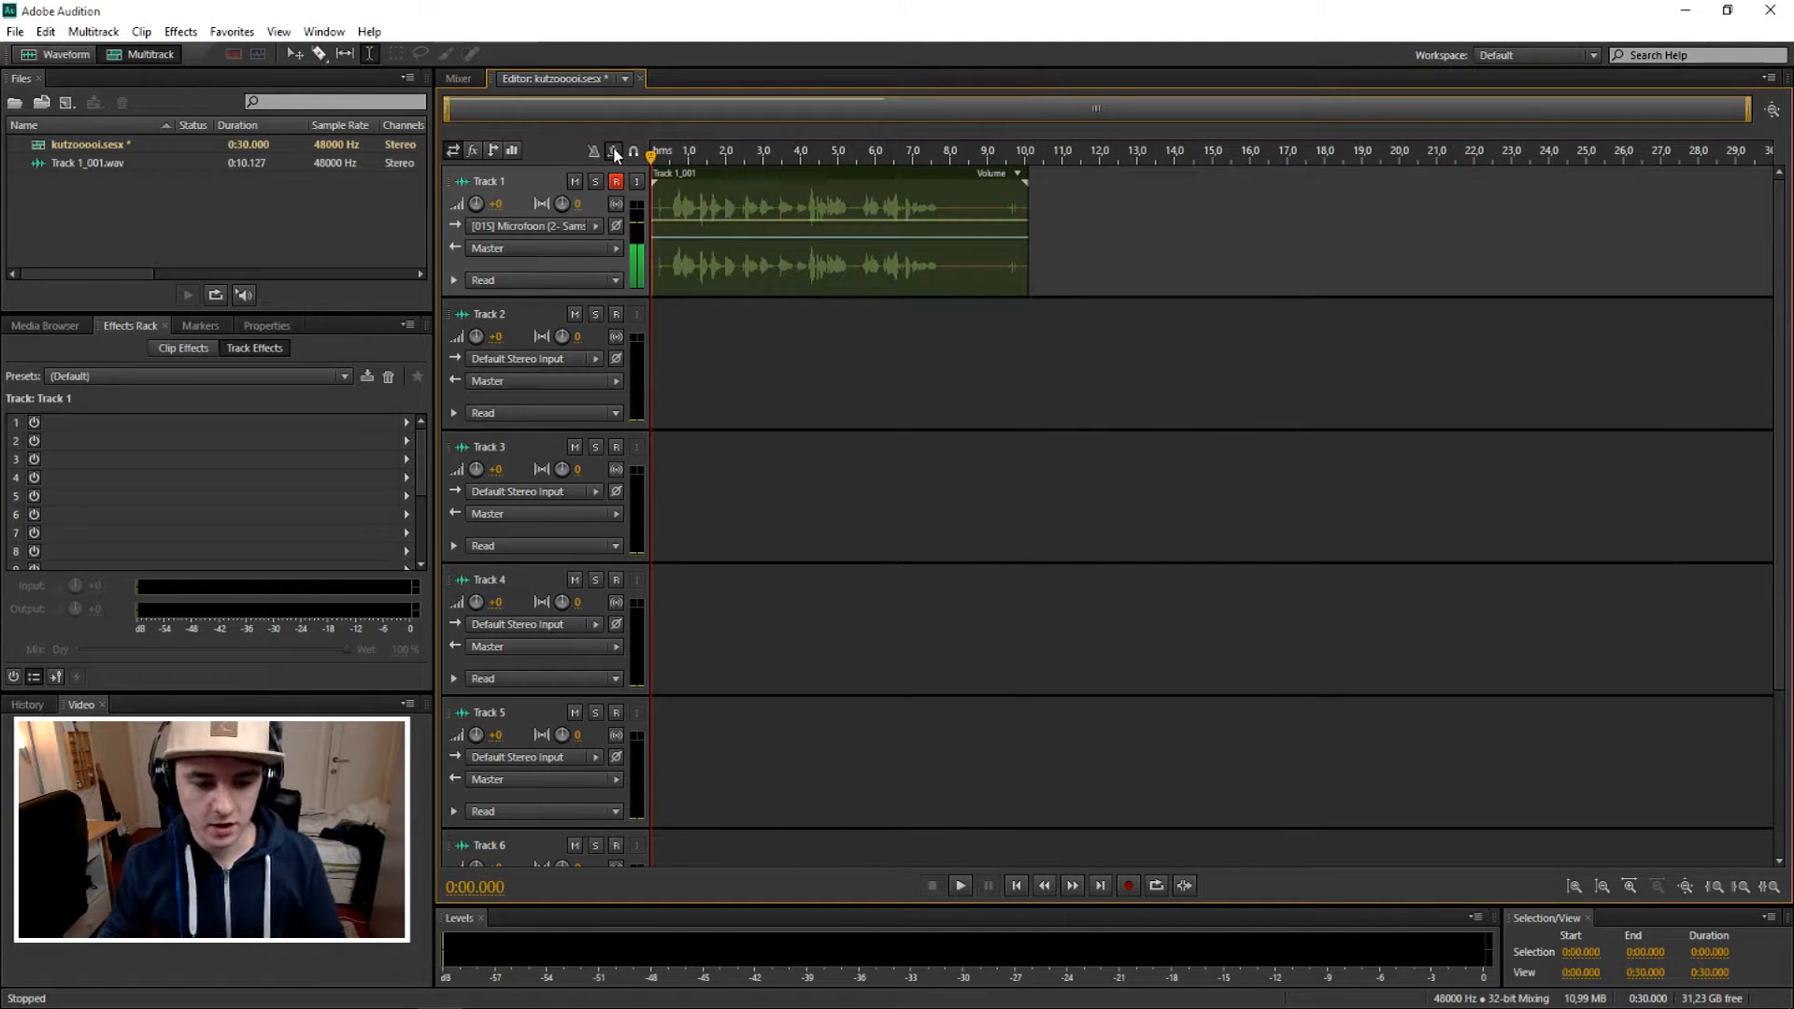
click(959, 885)
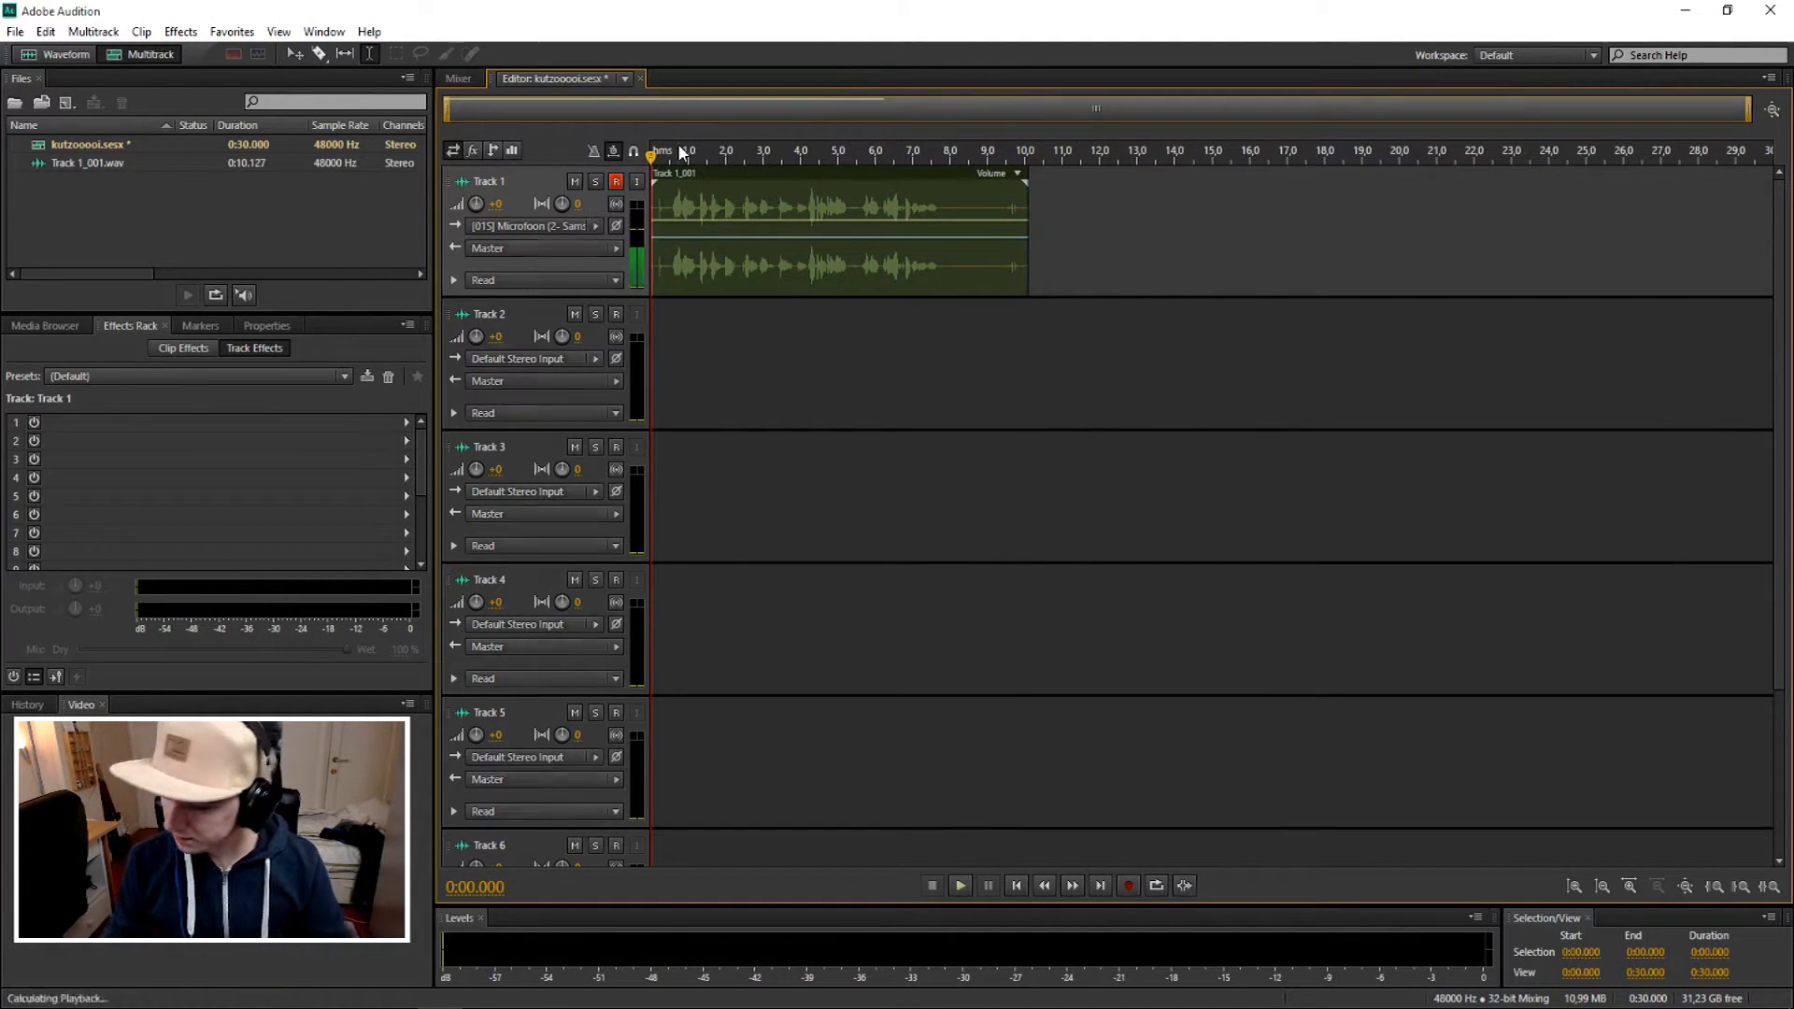
click(959, 885)
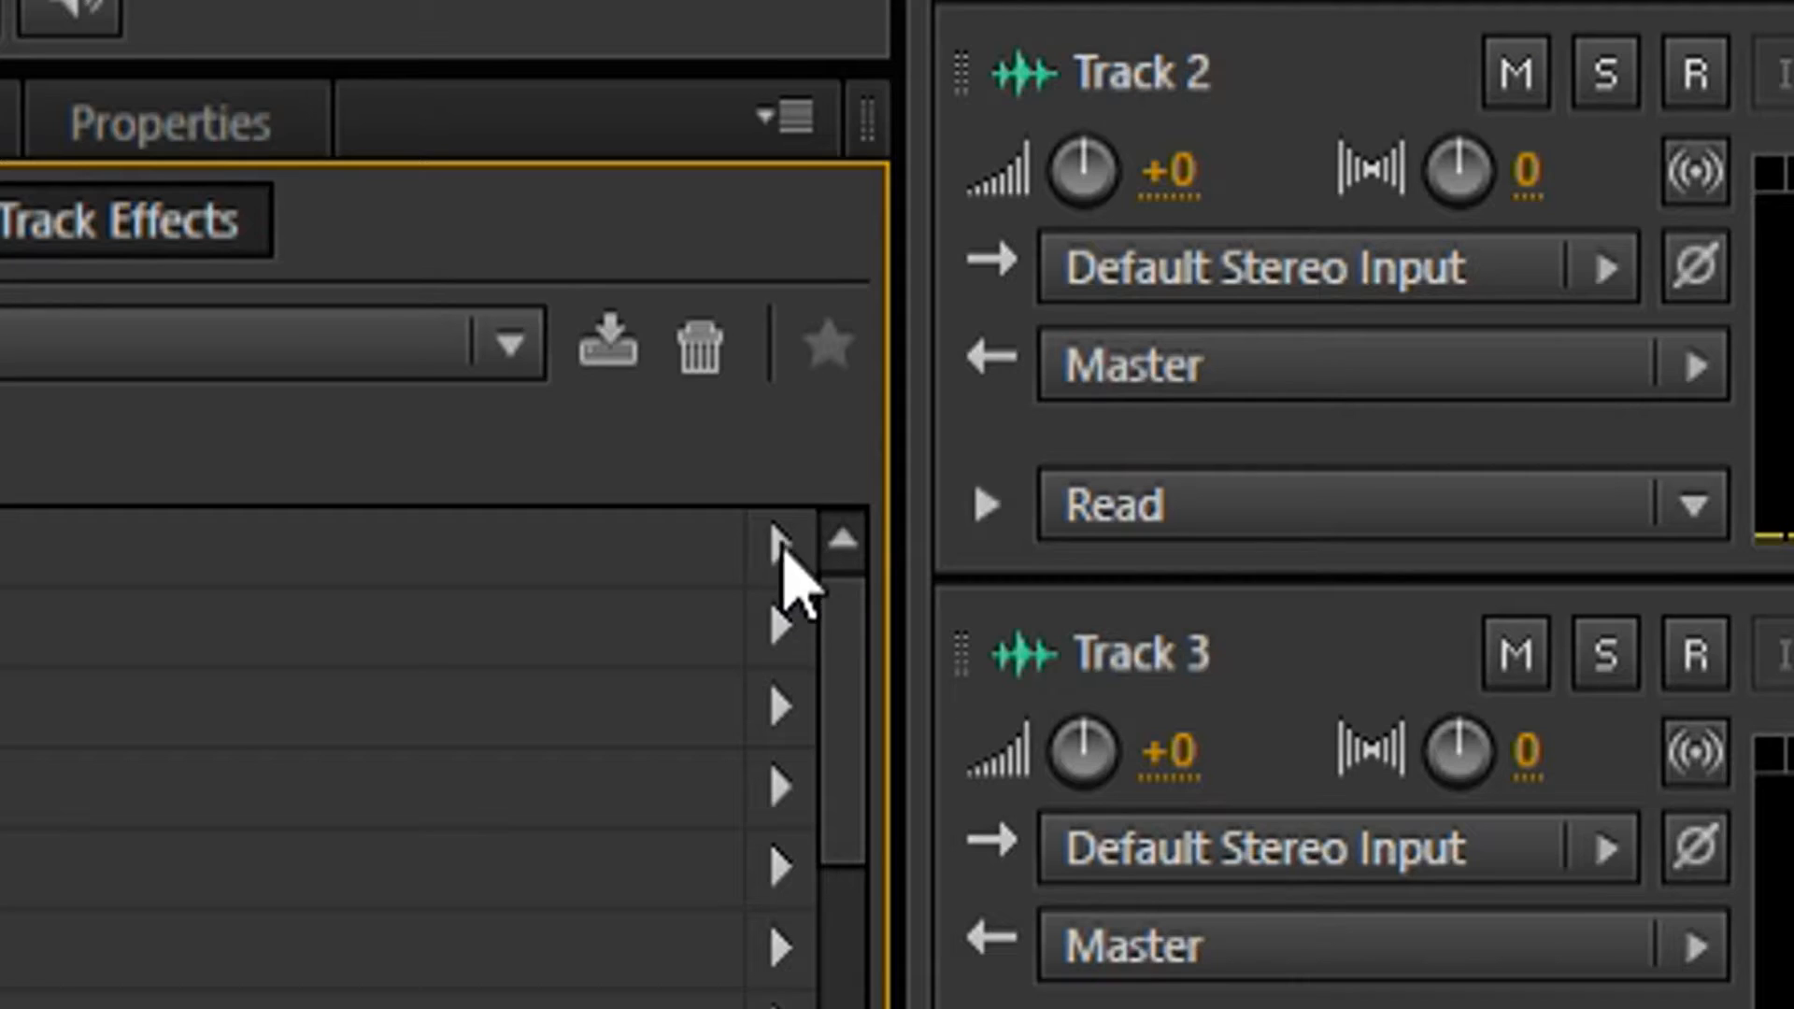
Add Adaptive Noise Reduction to slot 1 of Track 1's track effects
click(783, 561)
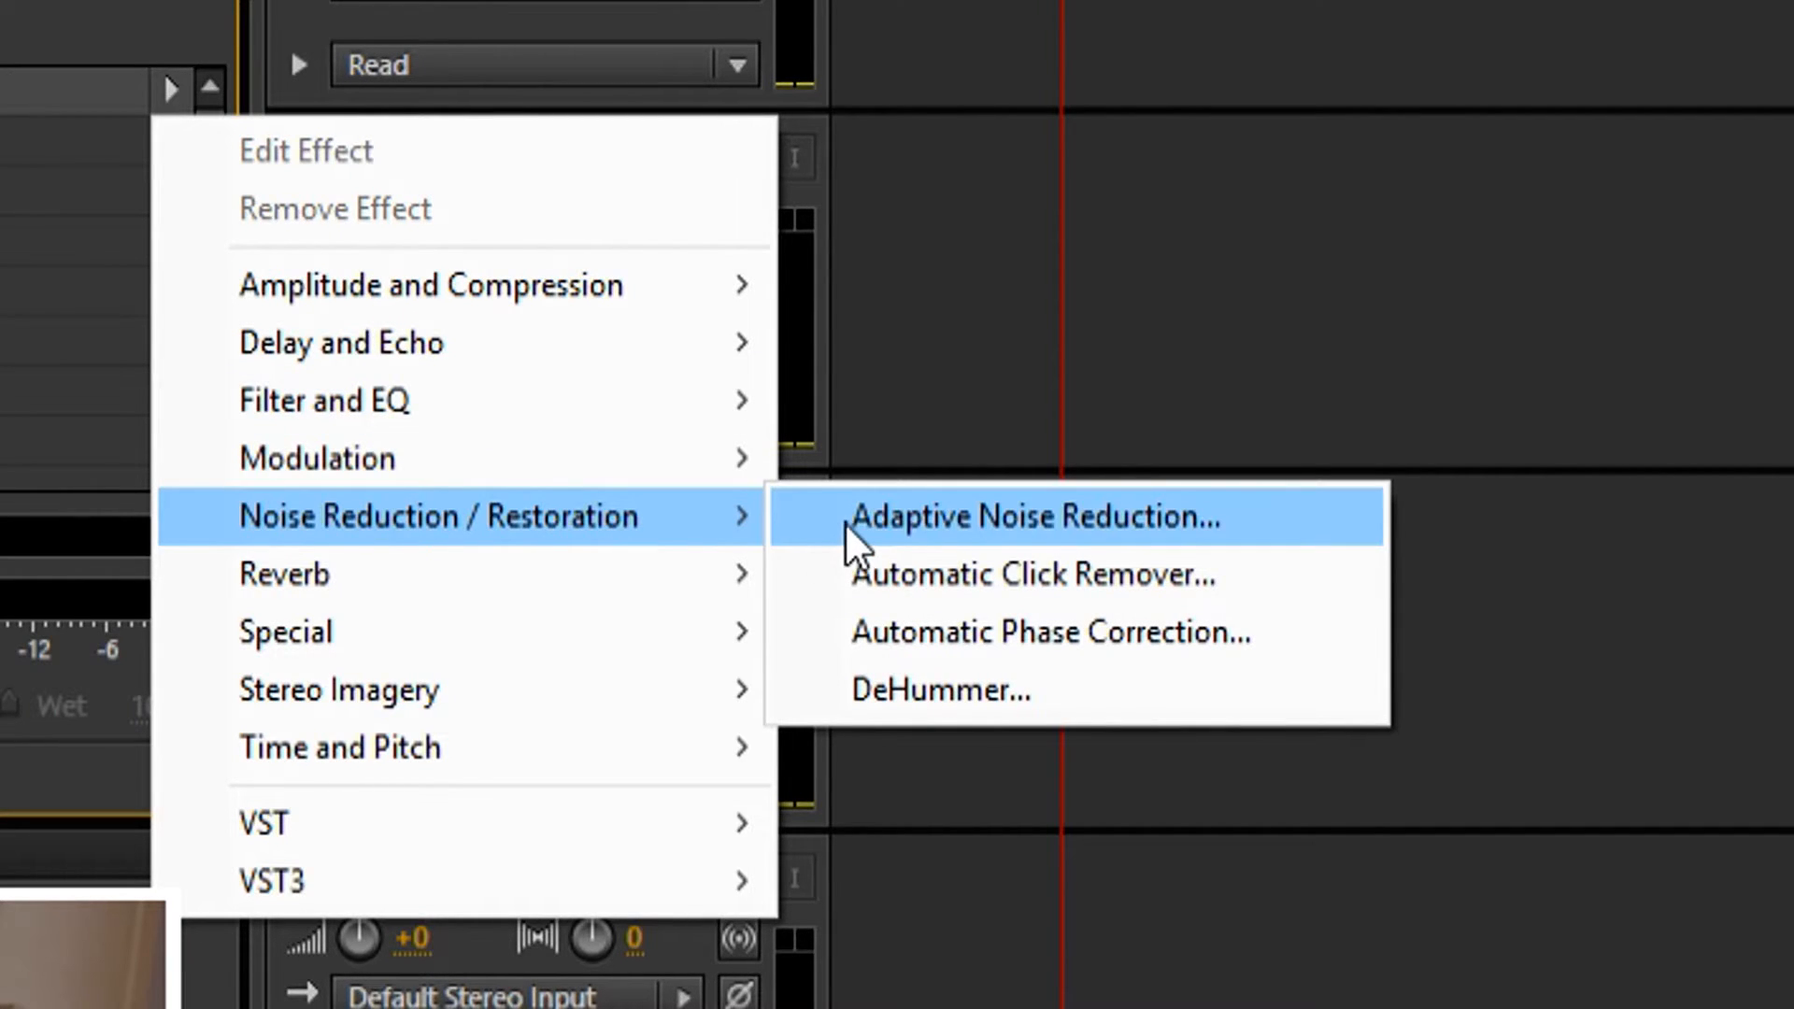
click(1036, 516)
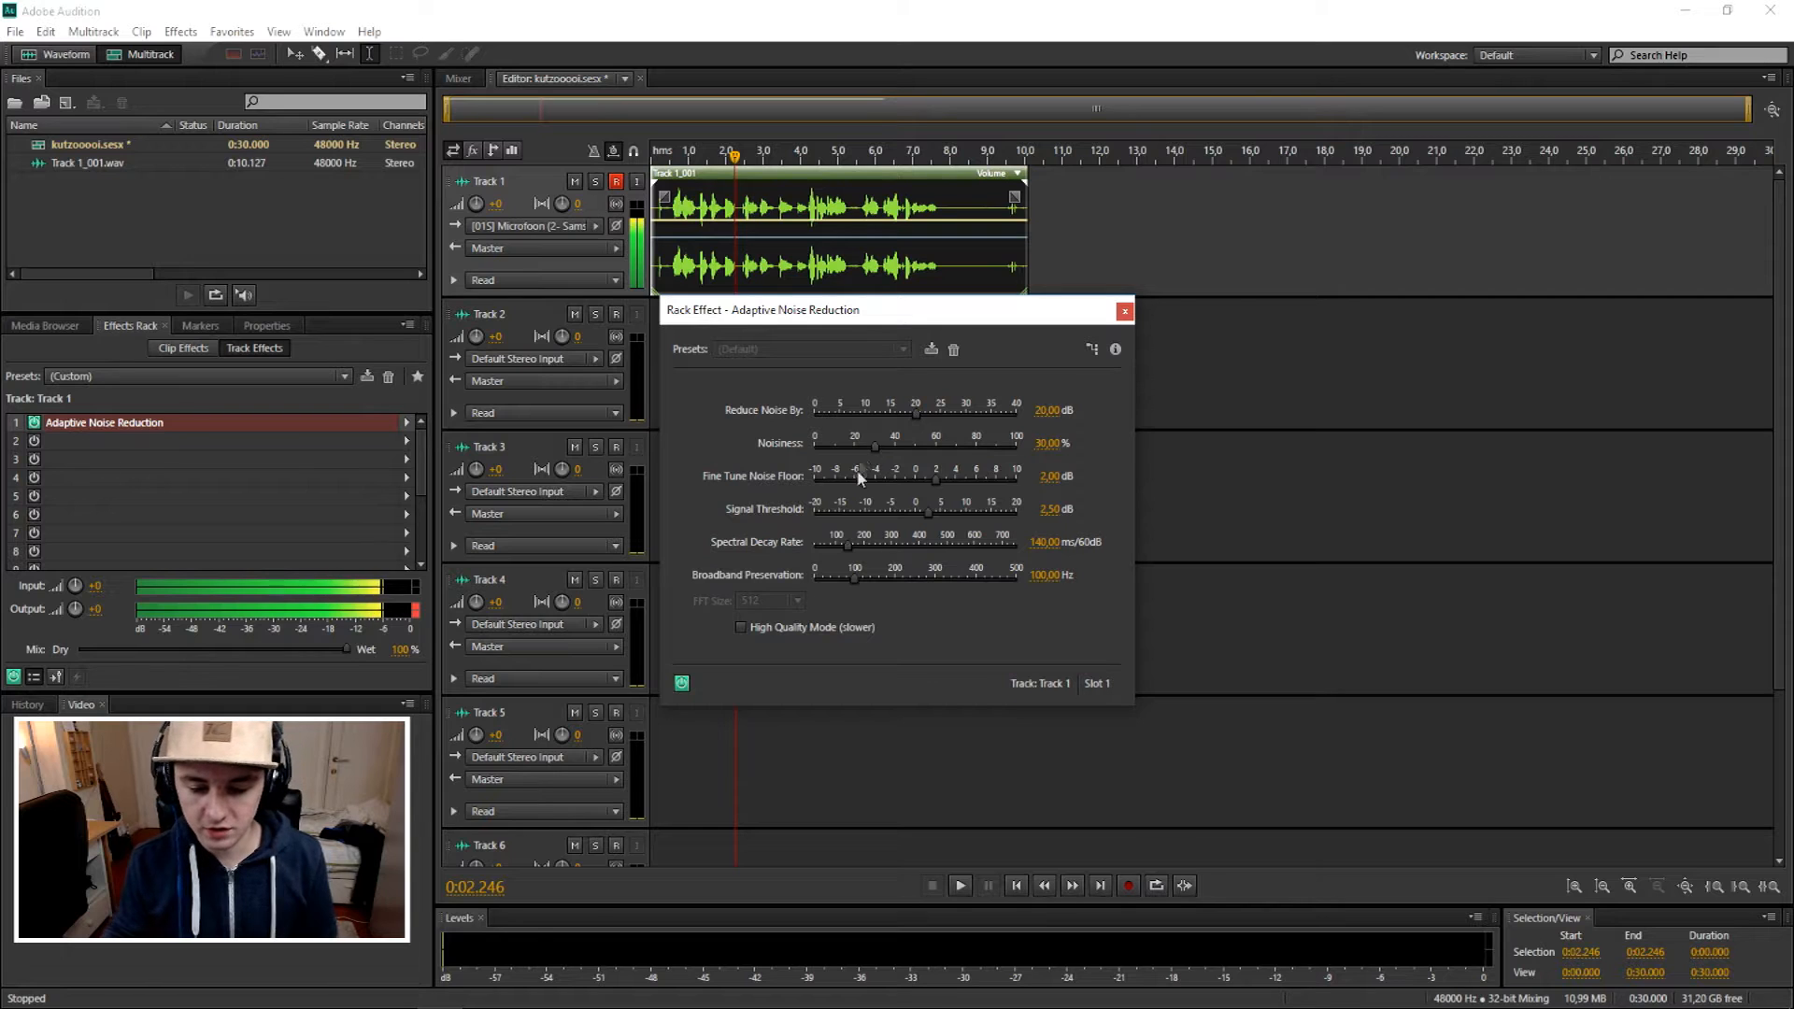
Tune noise reduction to 15.58 dB and Noisiness 40.14% while previewing the clip
drag(876, 447, 927, 447)
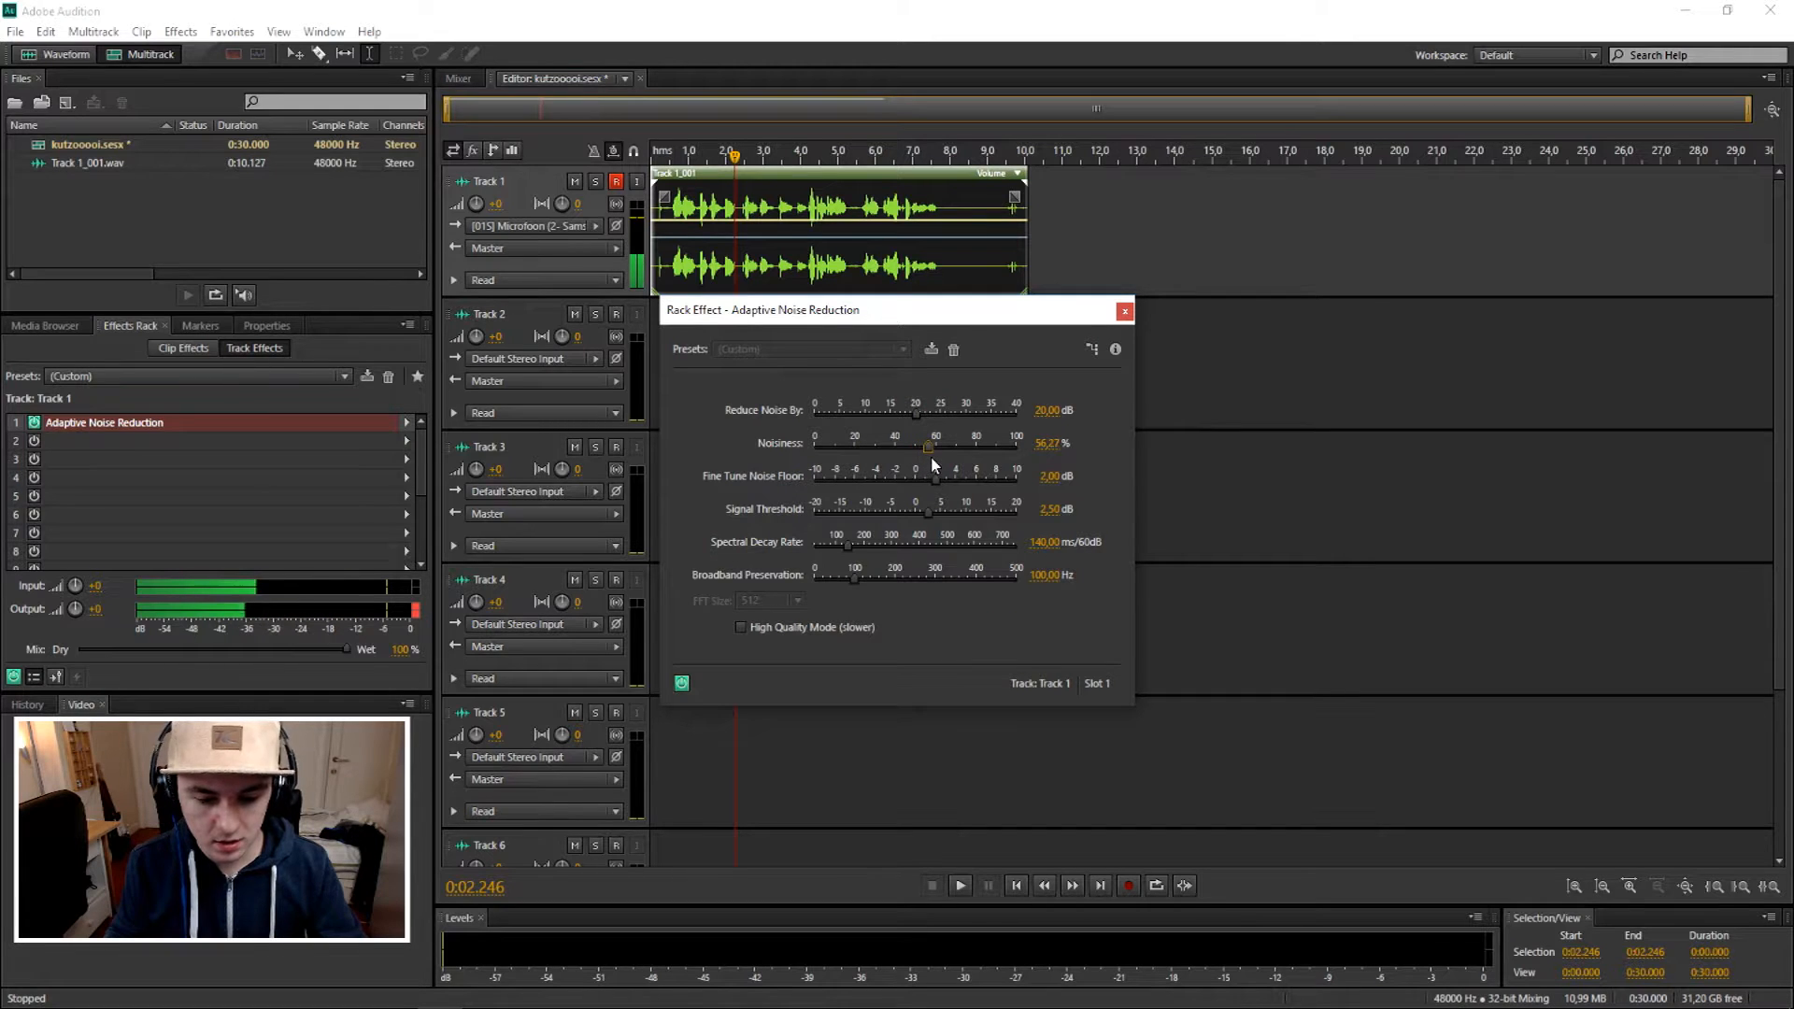
click(959, 885)
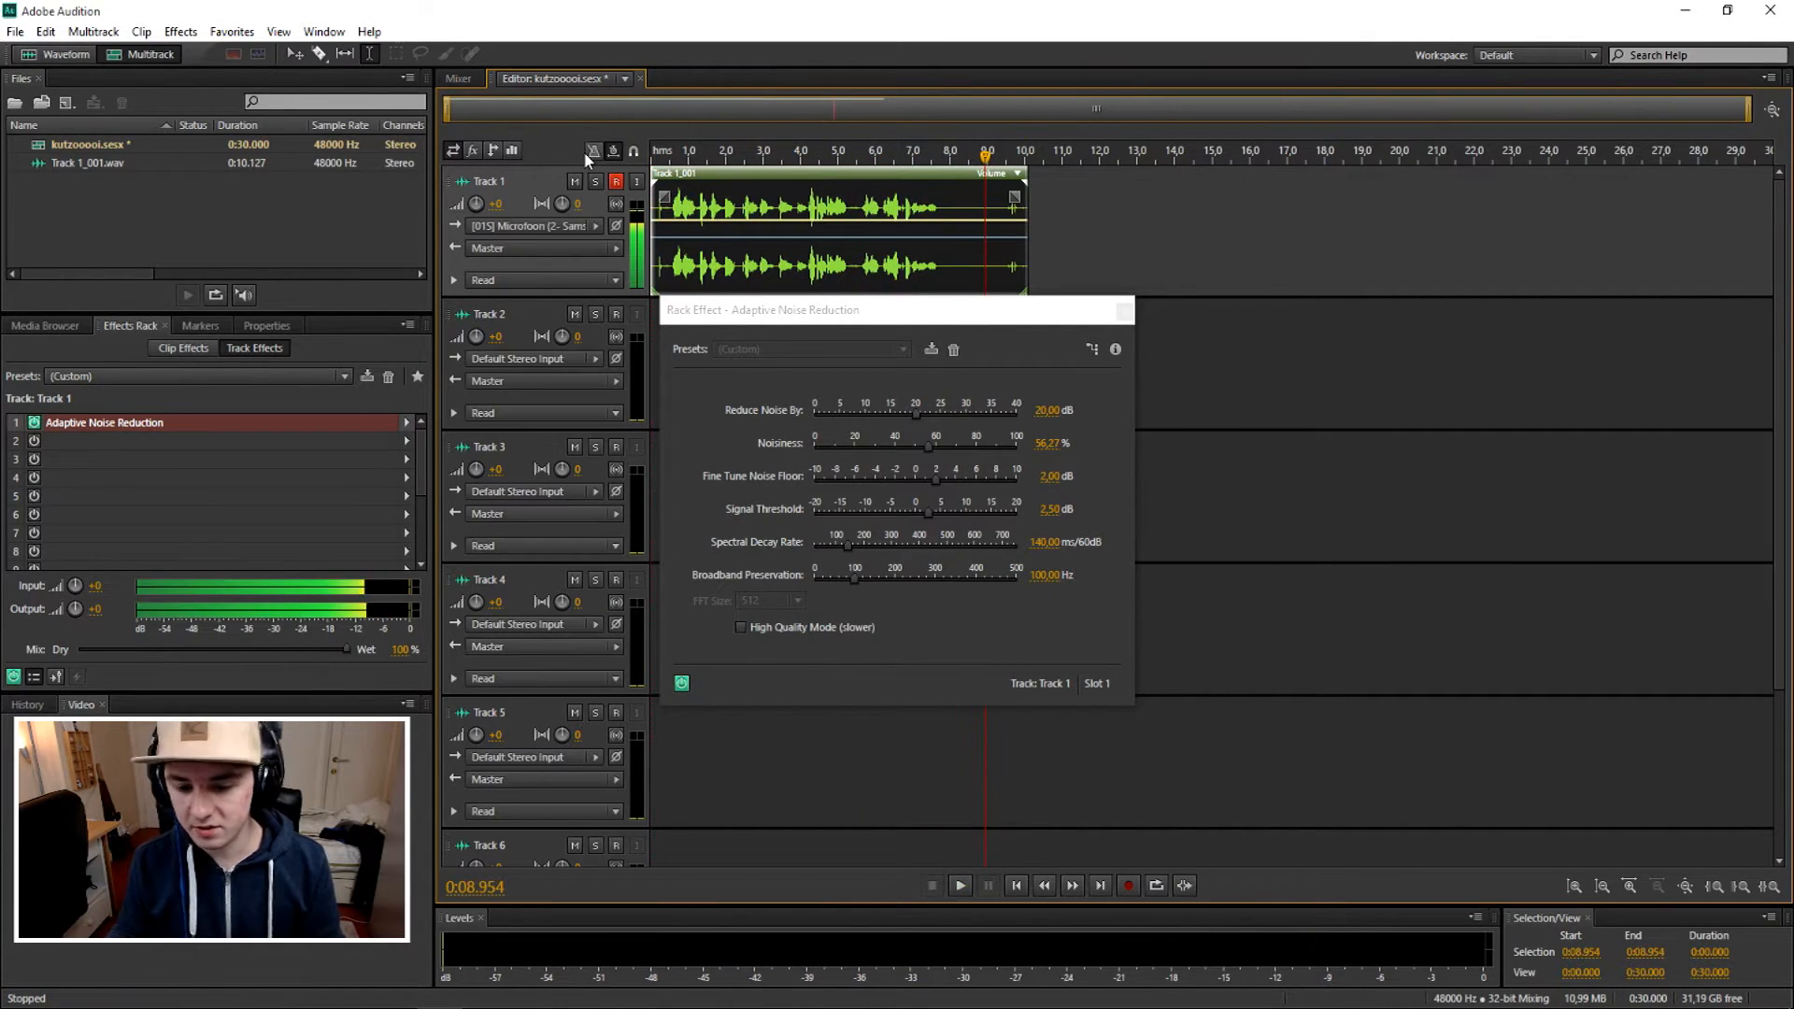
drag(927, 446, 892, 446)
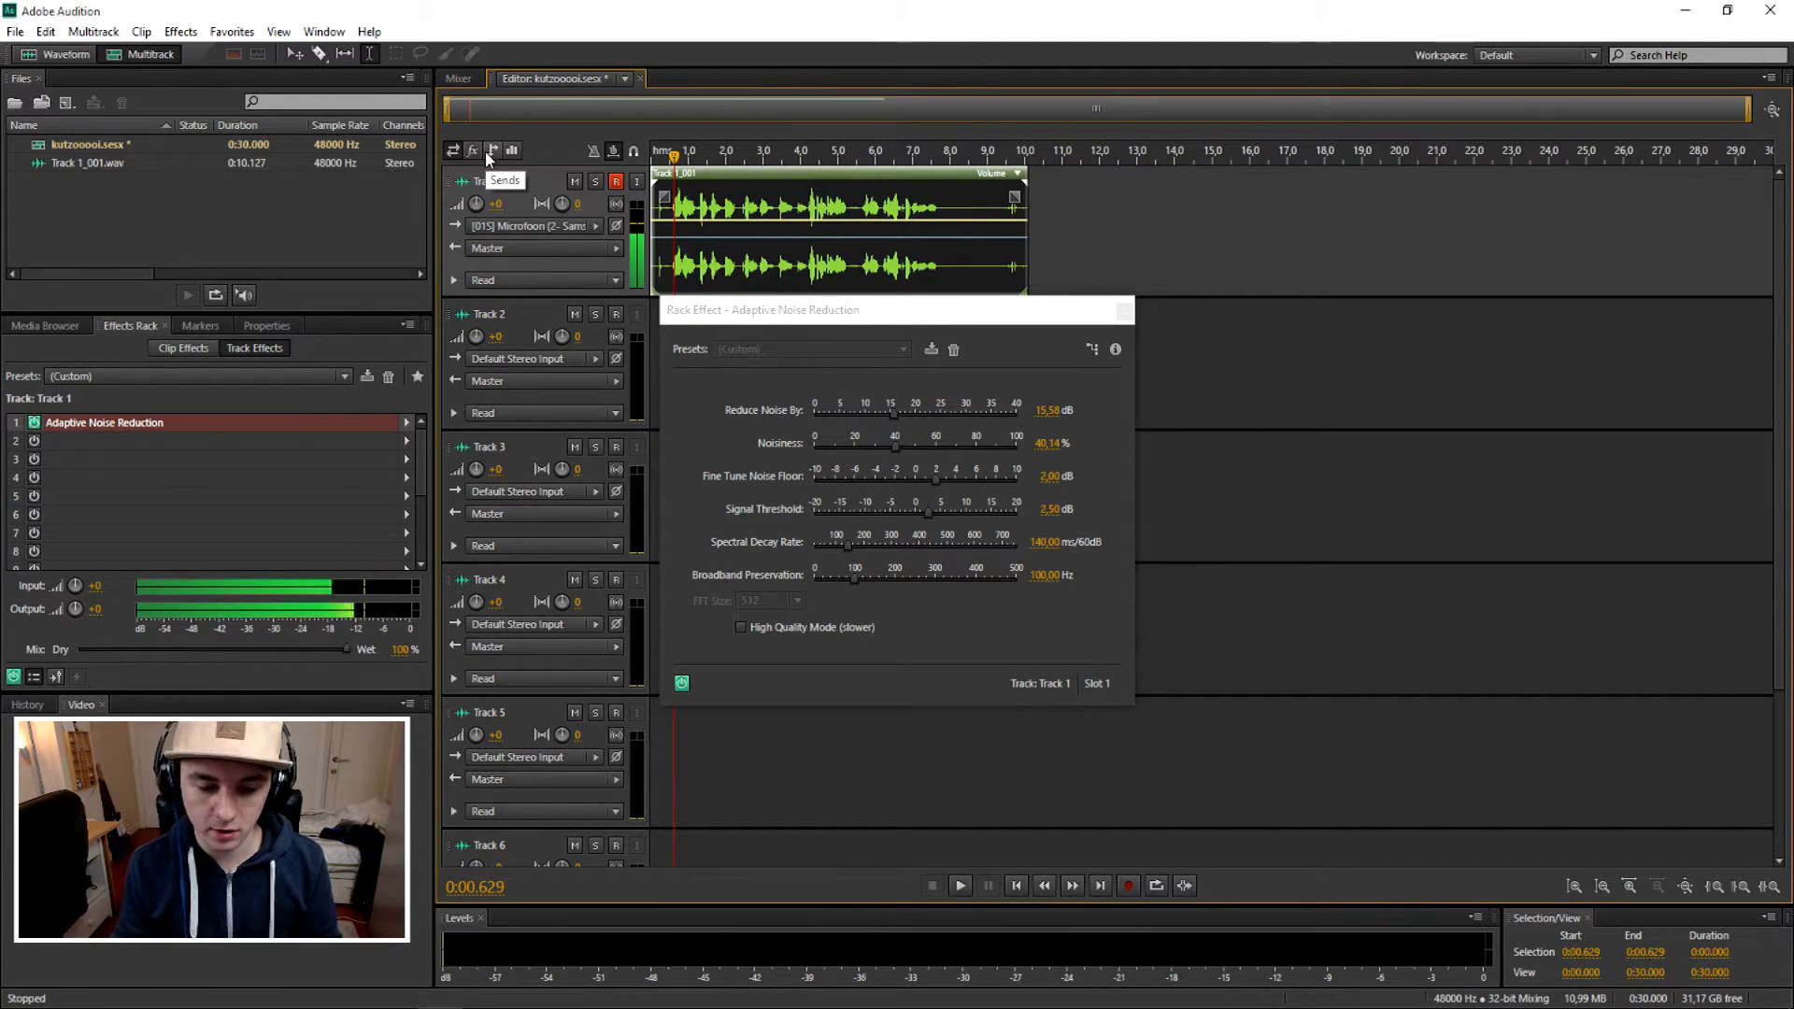
Play the session to hear 25.35 dB reduction at 29.54% Noisiness, then stop
click(960, 885)
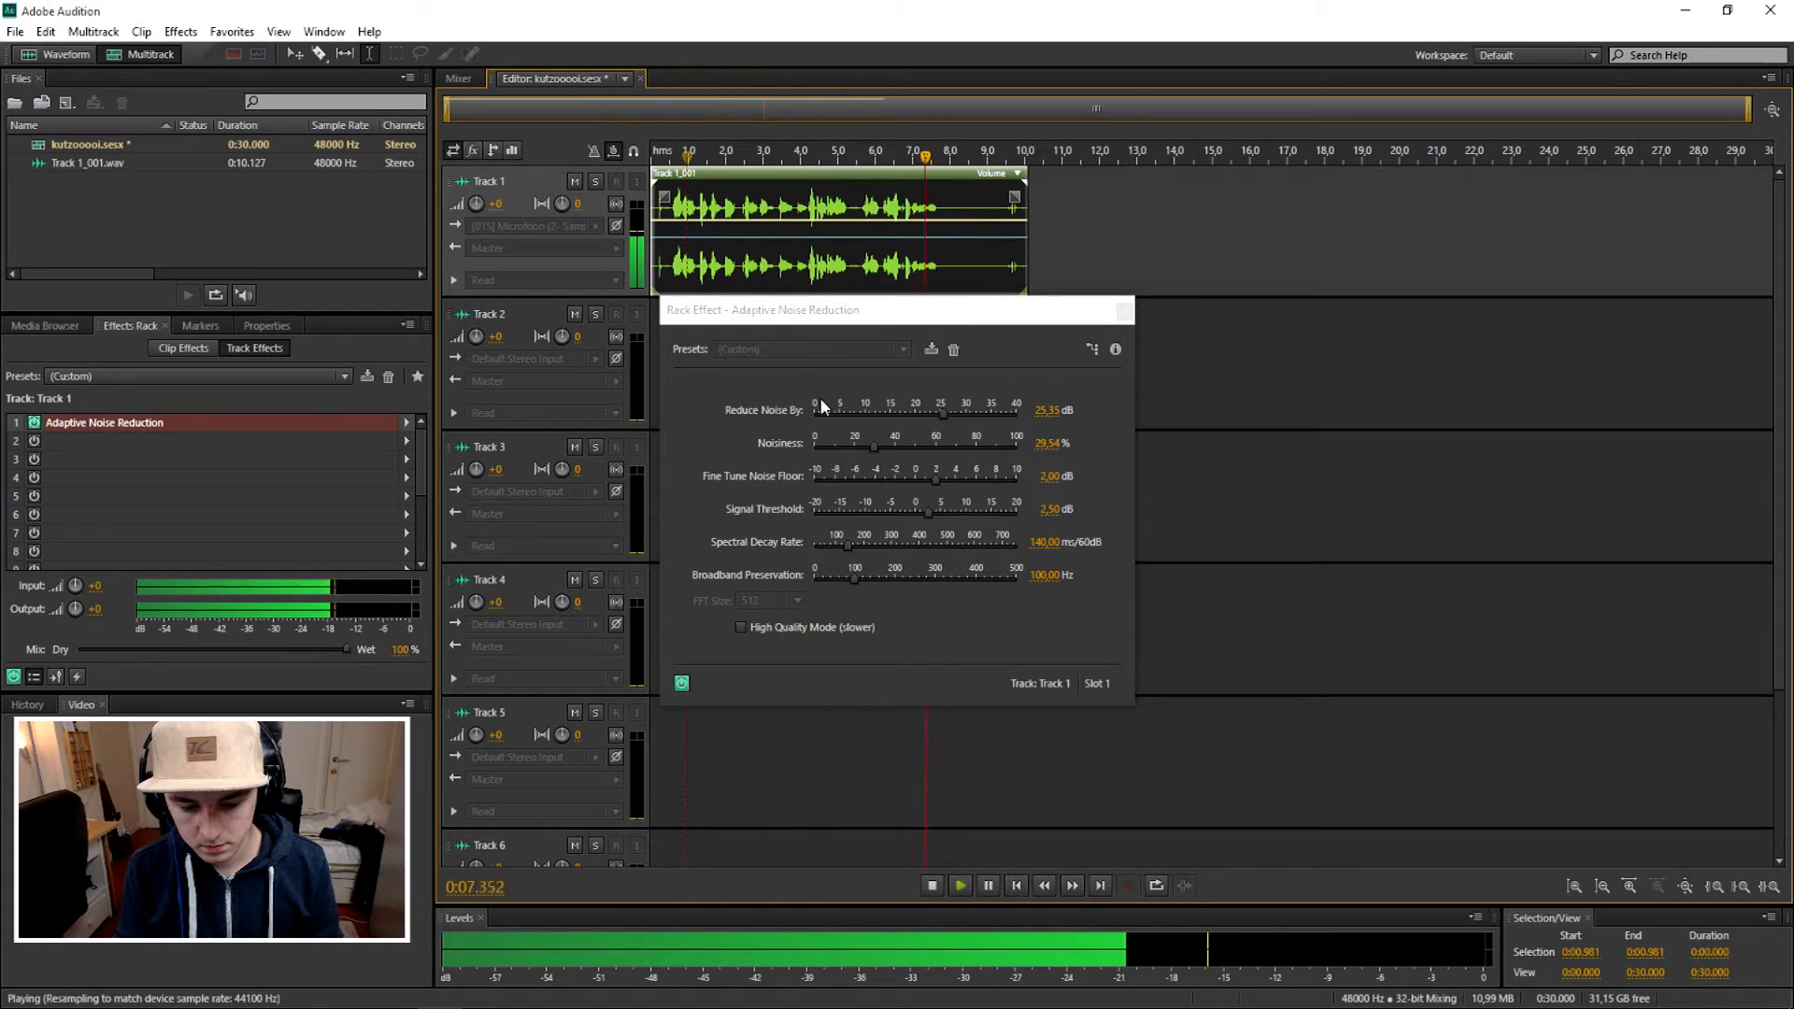
click(932, 886)
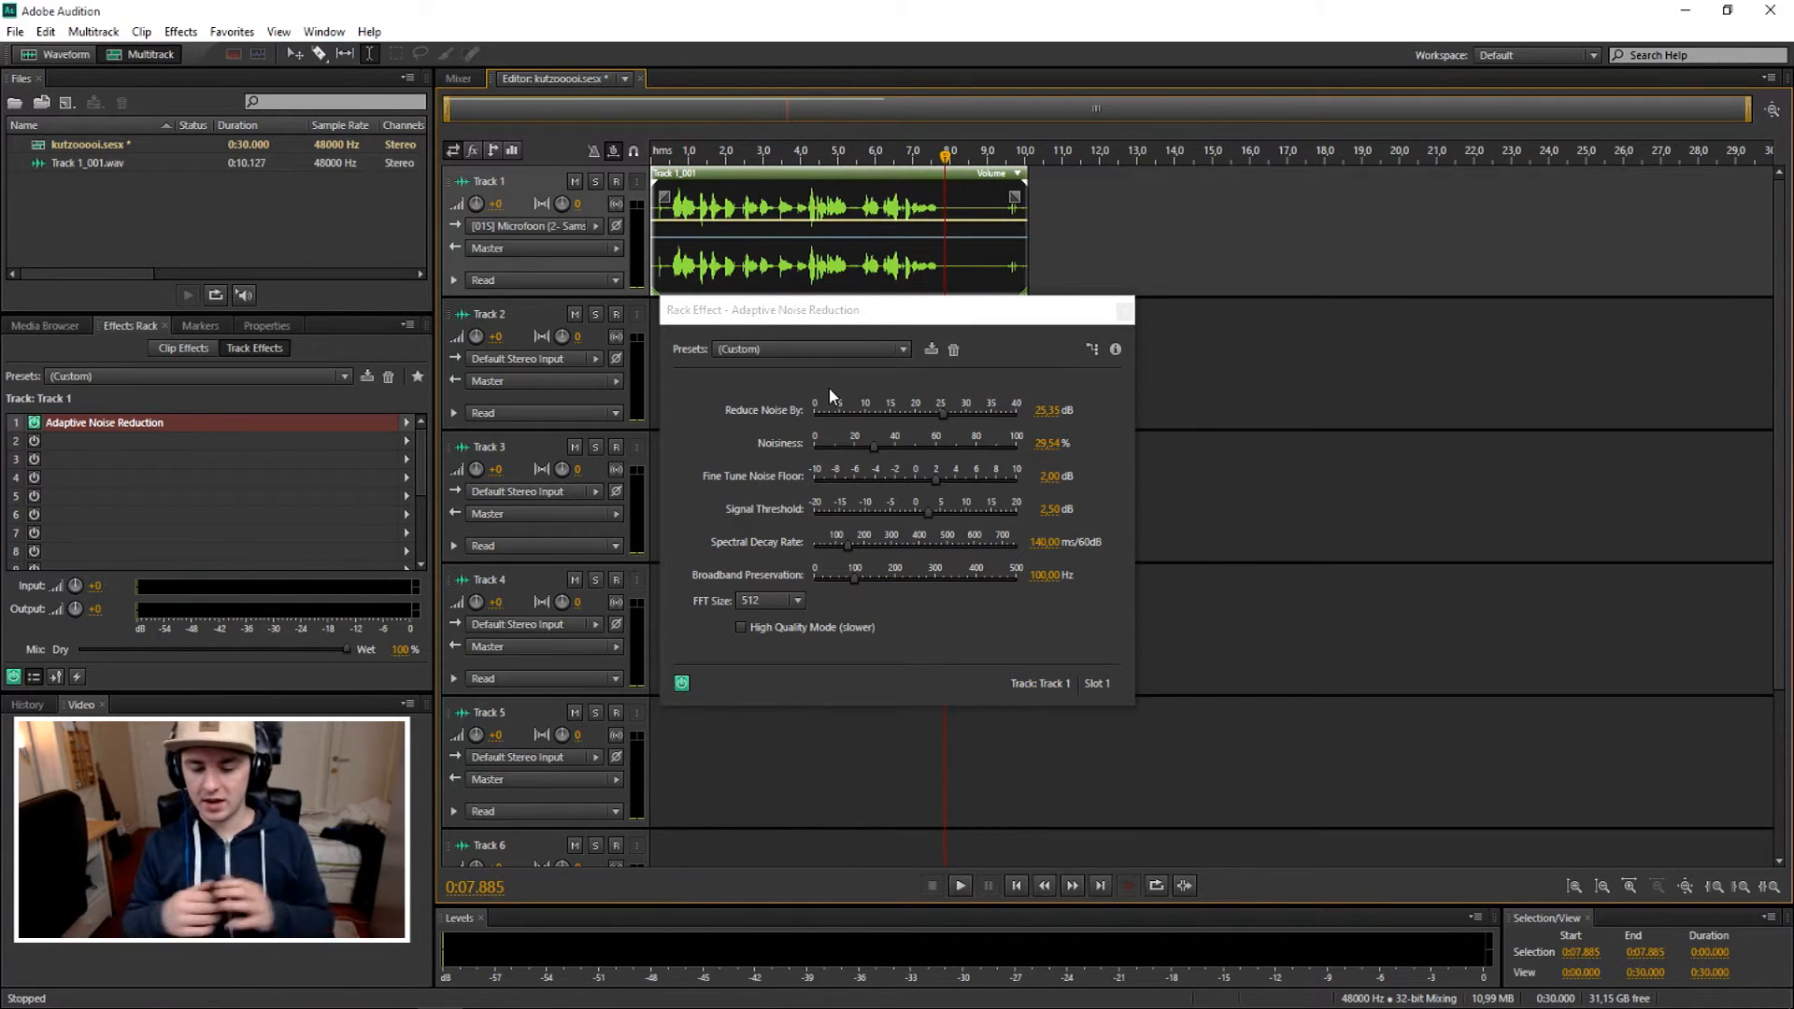